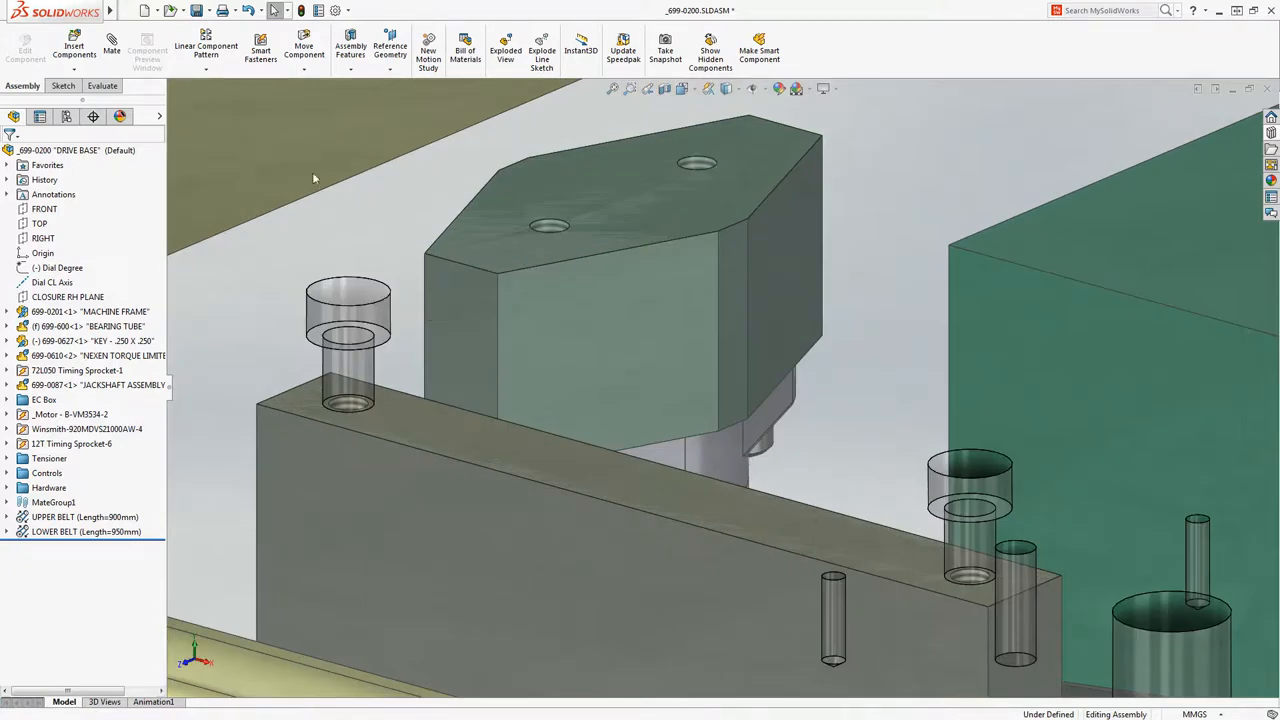
Populate every frame hole with Smart Fasteners, accepting the M10 socket head cap screws
left_click(260, 50)
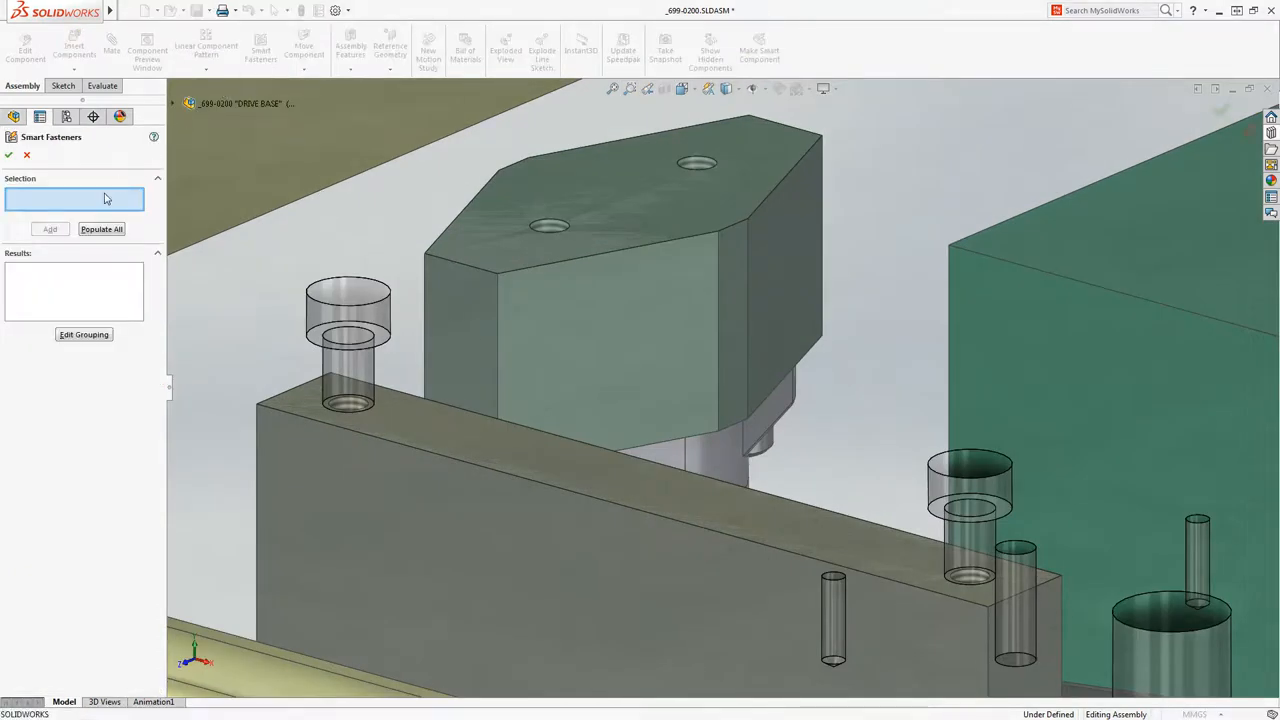
left_click(348, 300)
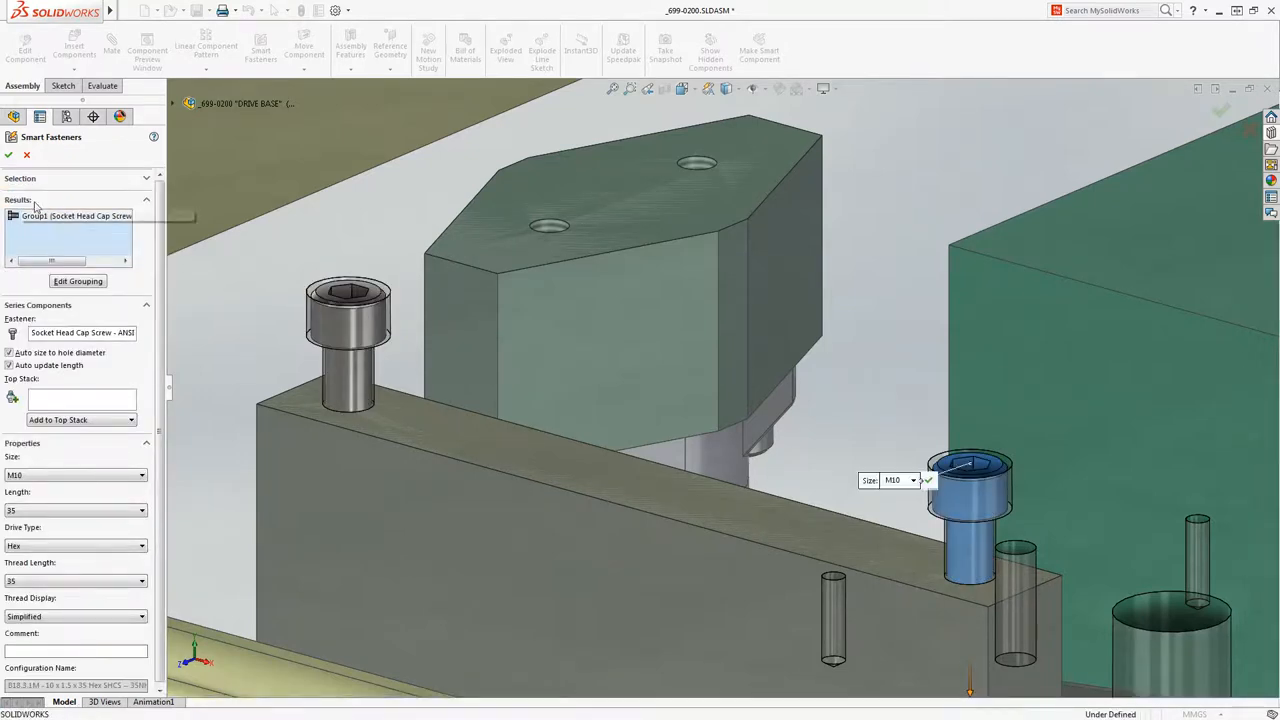
left_click(8, 154)
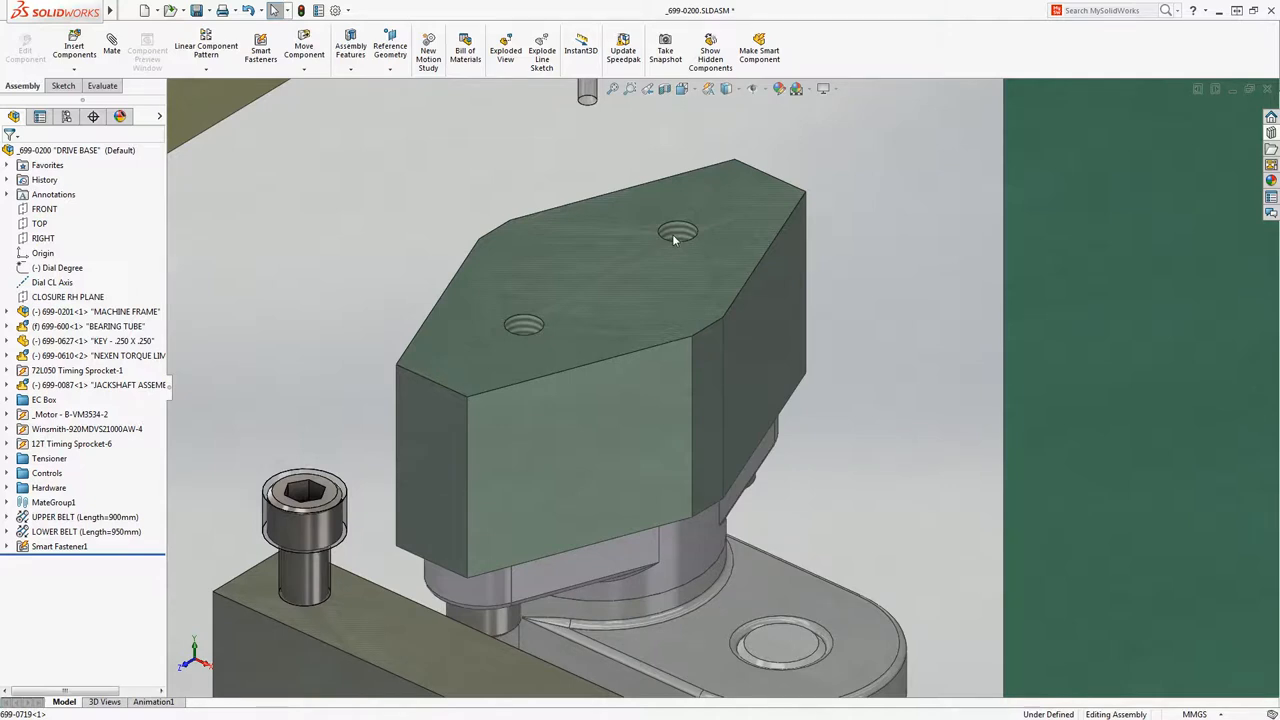
Build an M10 CBORE hole series from the block's two holes, starting at the frame face, with fasteners
left_click(350, 47)
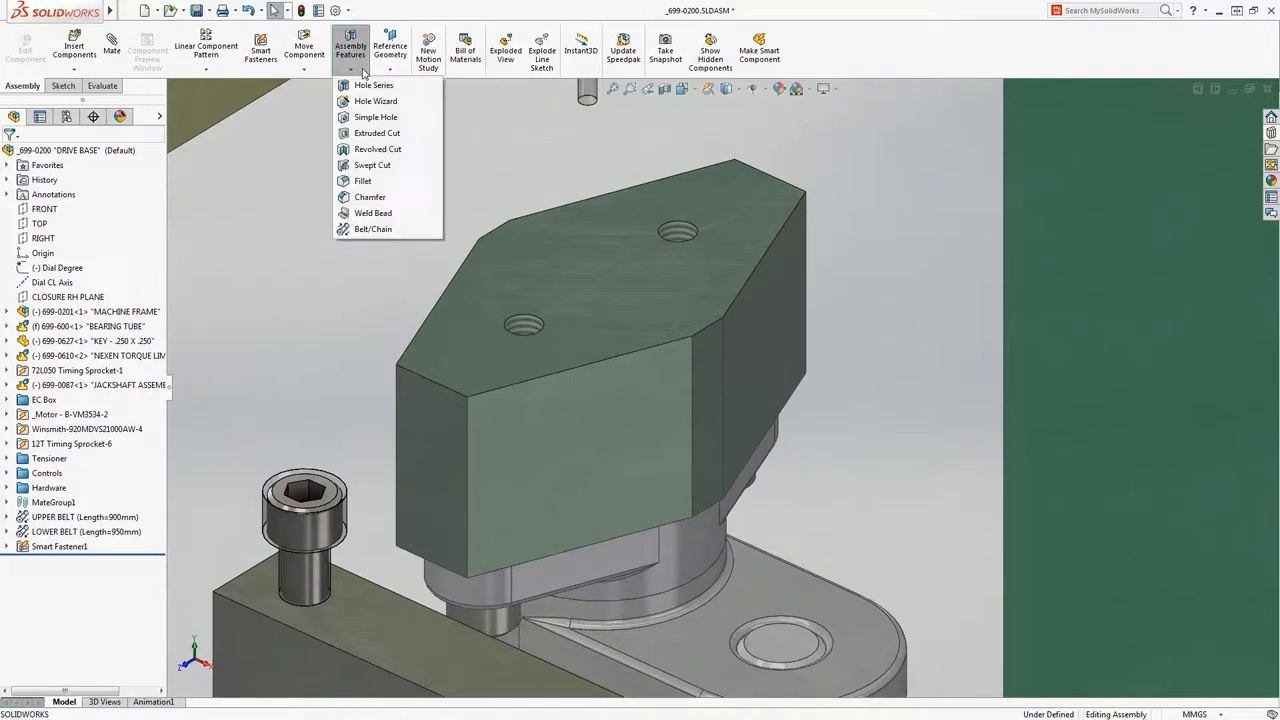
left_click(376, 101)
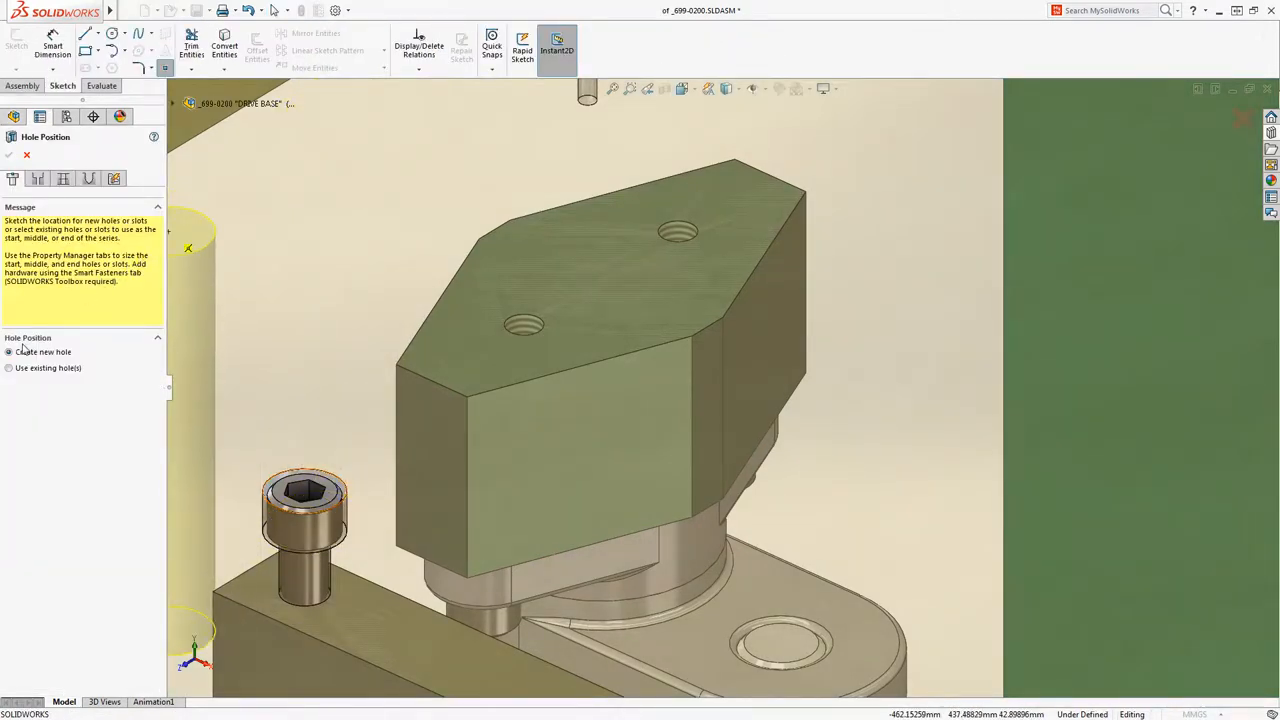
left_click(9, 367)
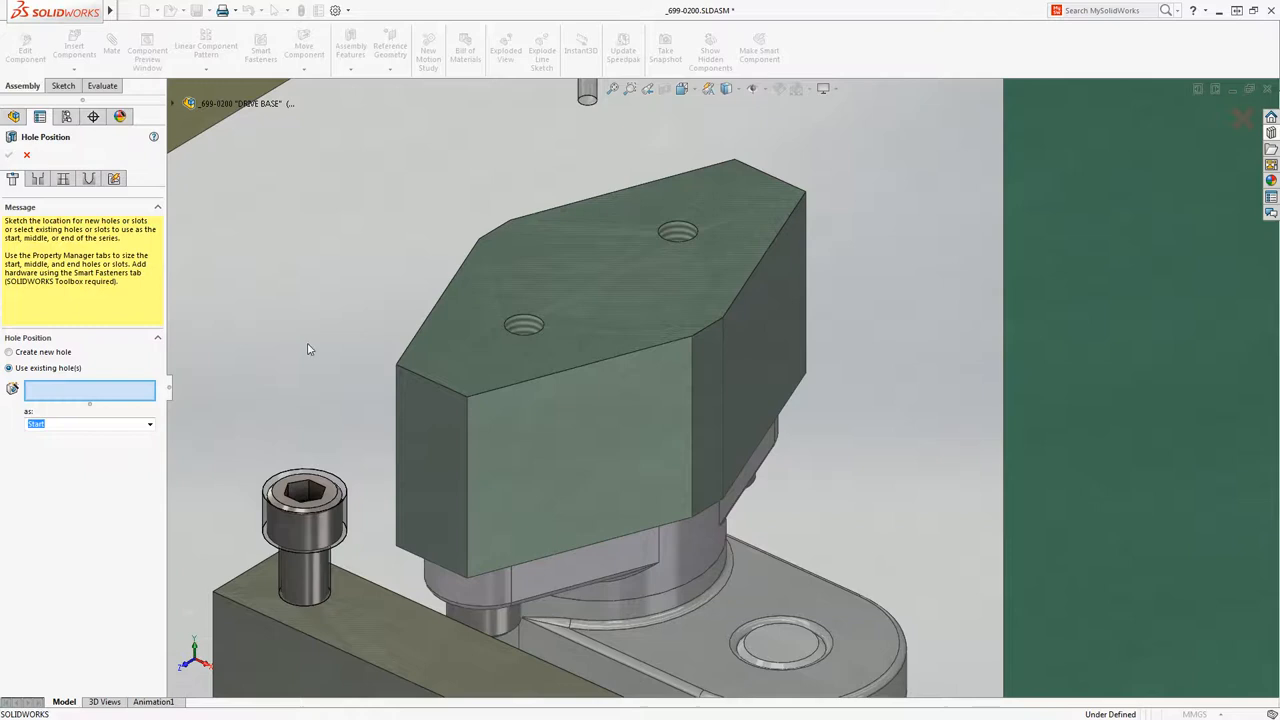
left_click(678, 230)
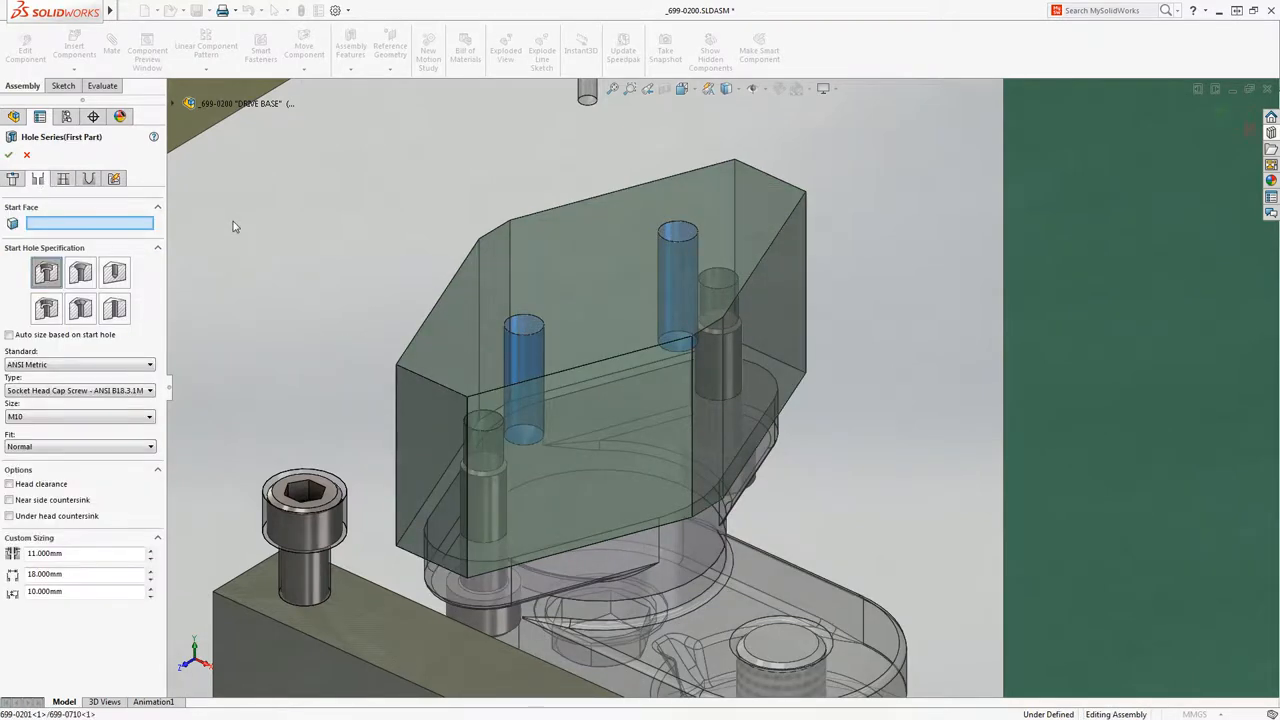
left_click(305, 490)
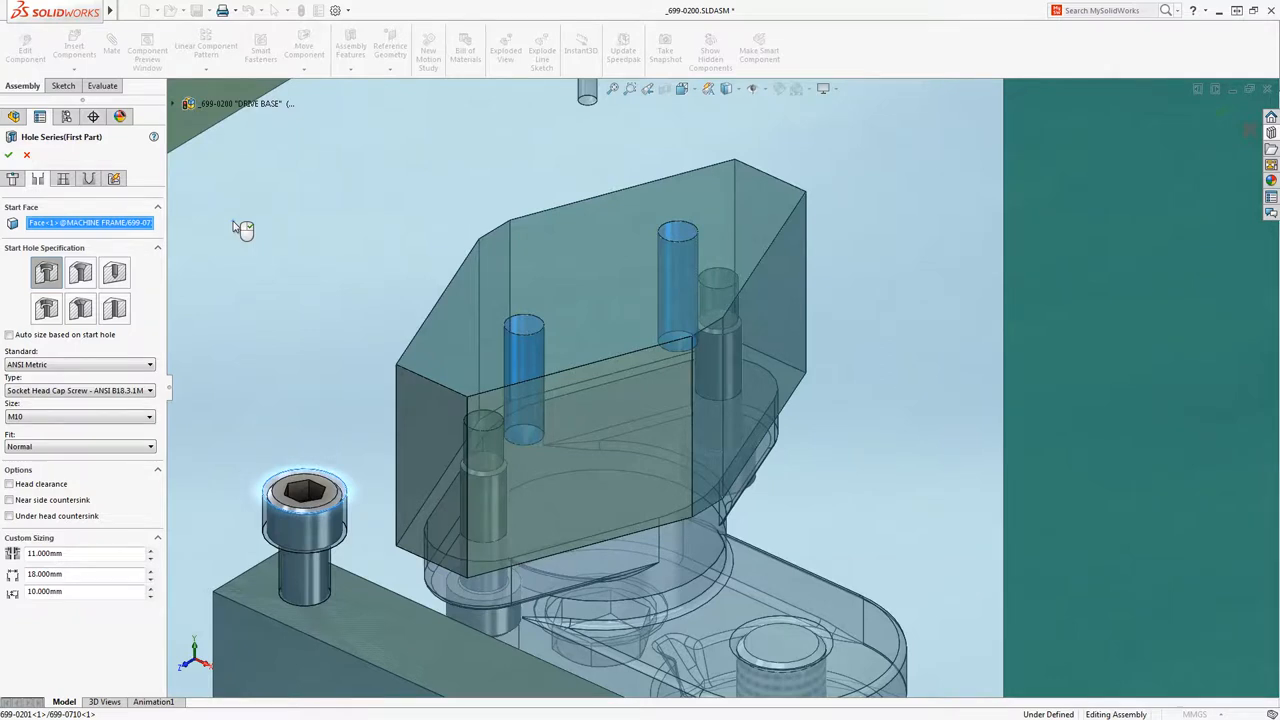
left_click(260, 48)
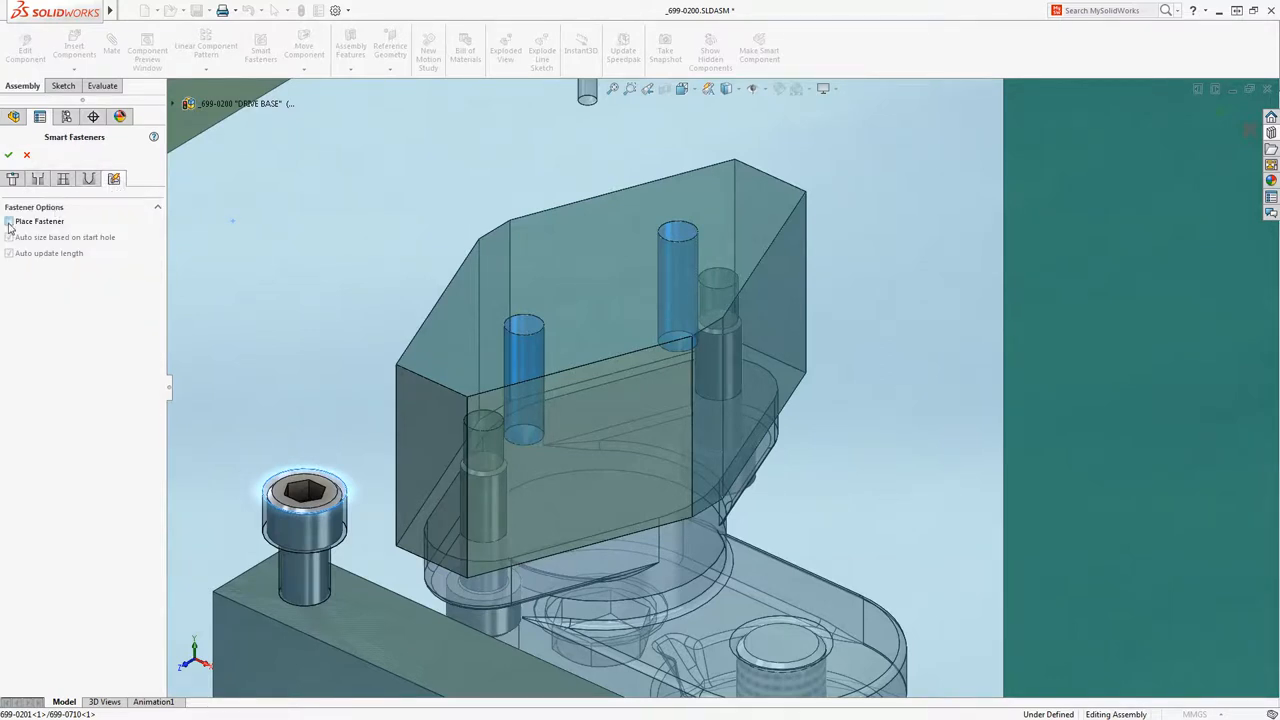
left_click(9, 221)
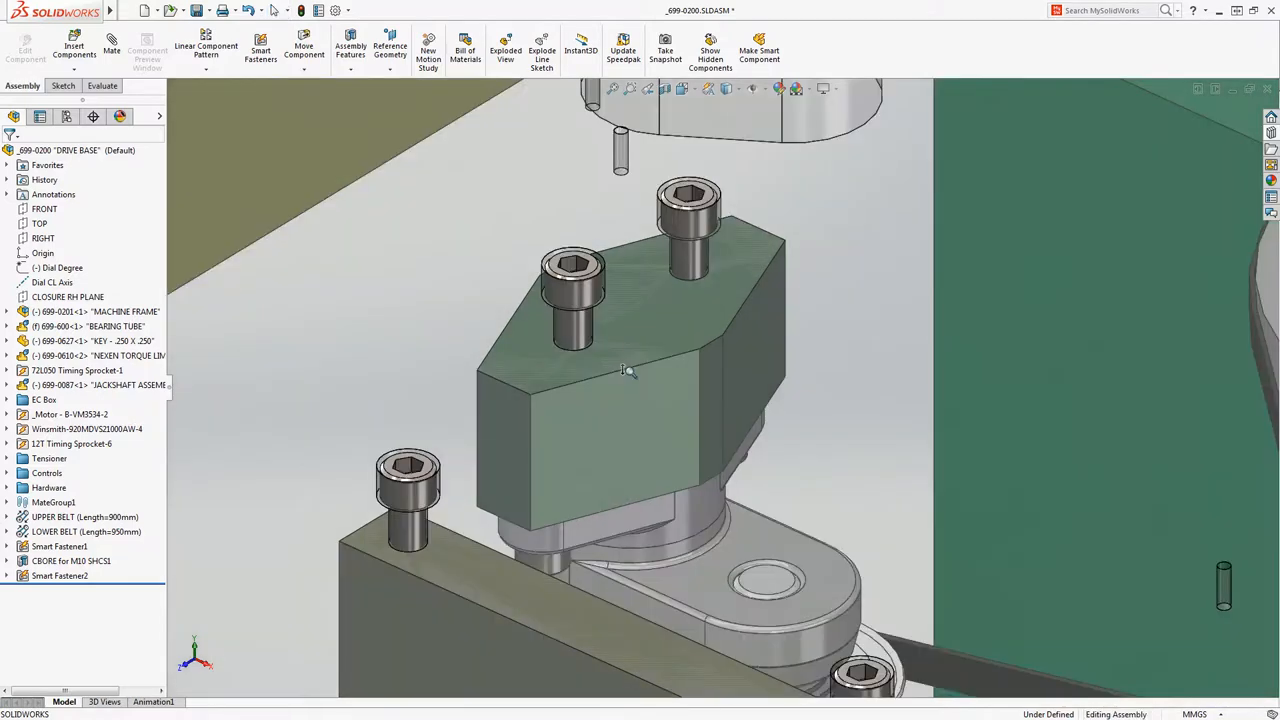
Select the jackshaft support arm and open 699-0087.sldasm by itself
left_click_drag(630, 370, 510, 320)
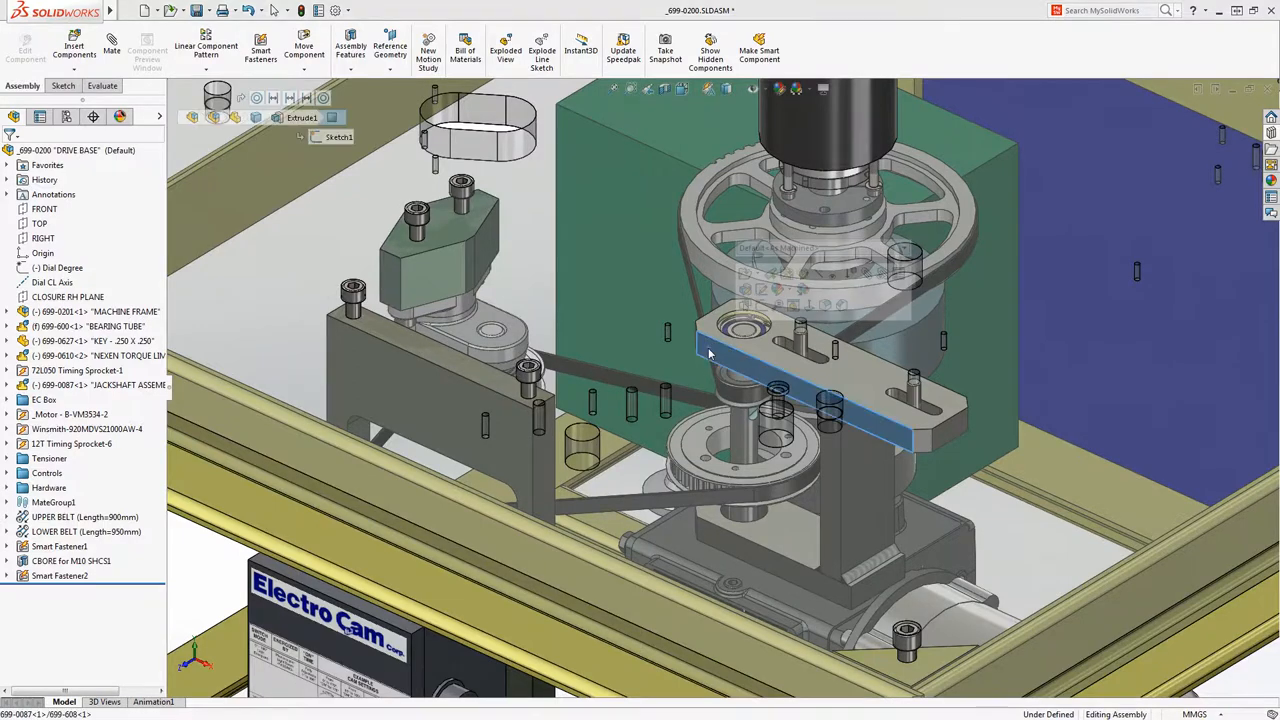
left_click(708, 347)
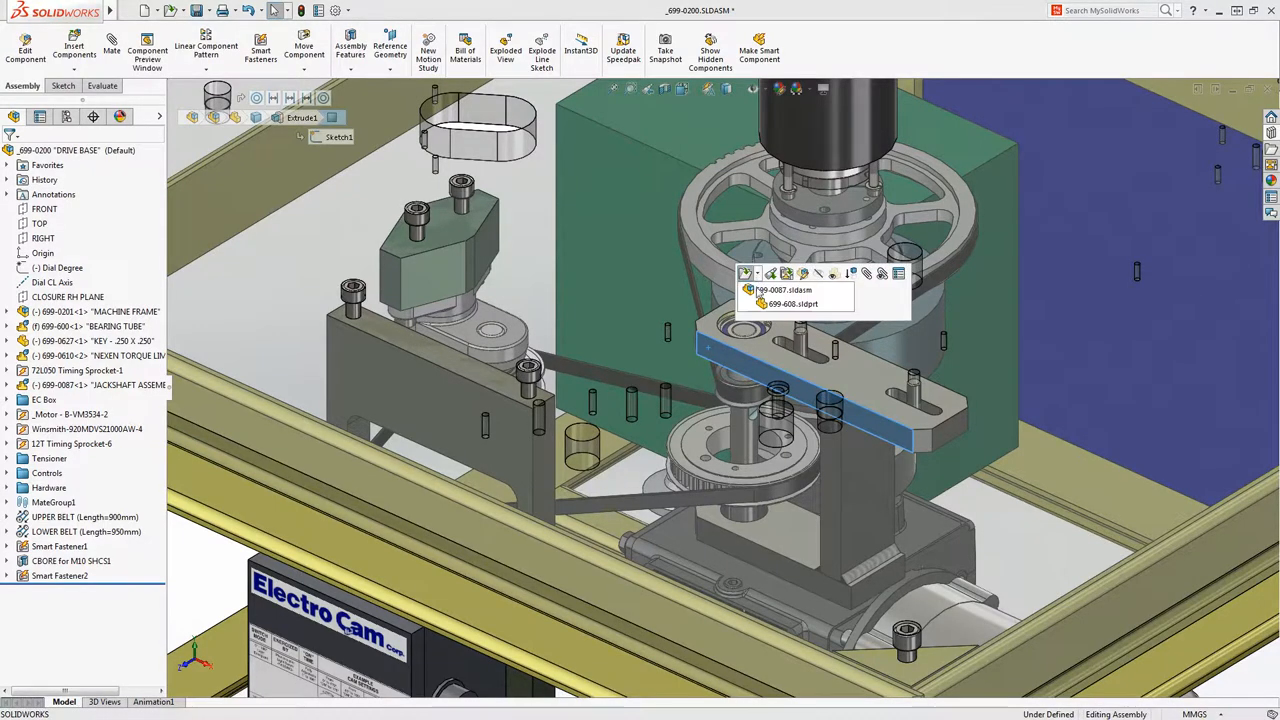
left_click(784, 289)
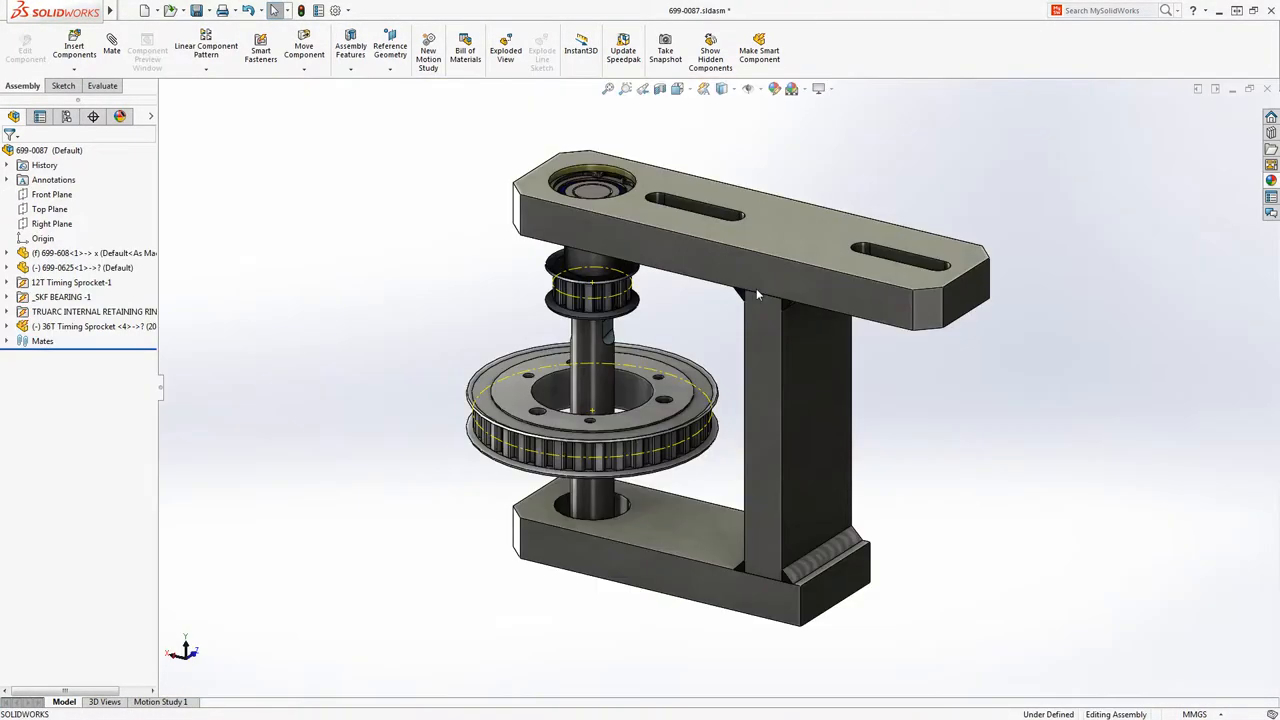
Apply a section view through the 699-0087 jackshaft assembly
left_click(660, 89)
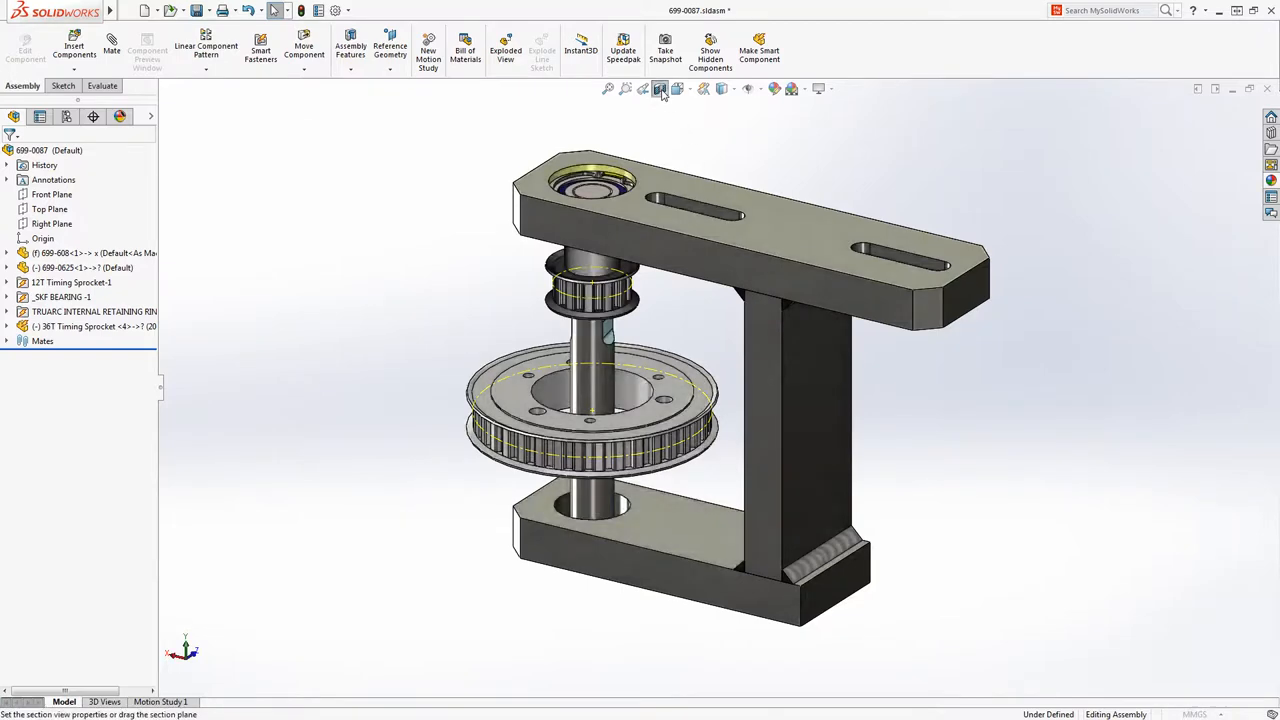
left_click(659, 89)
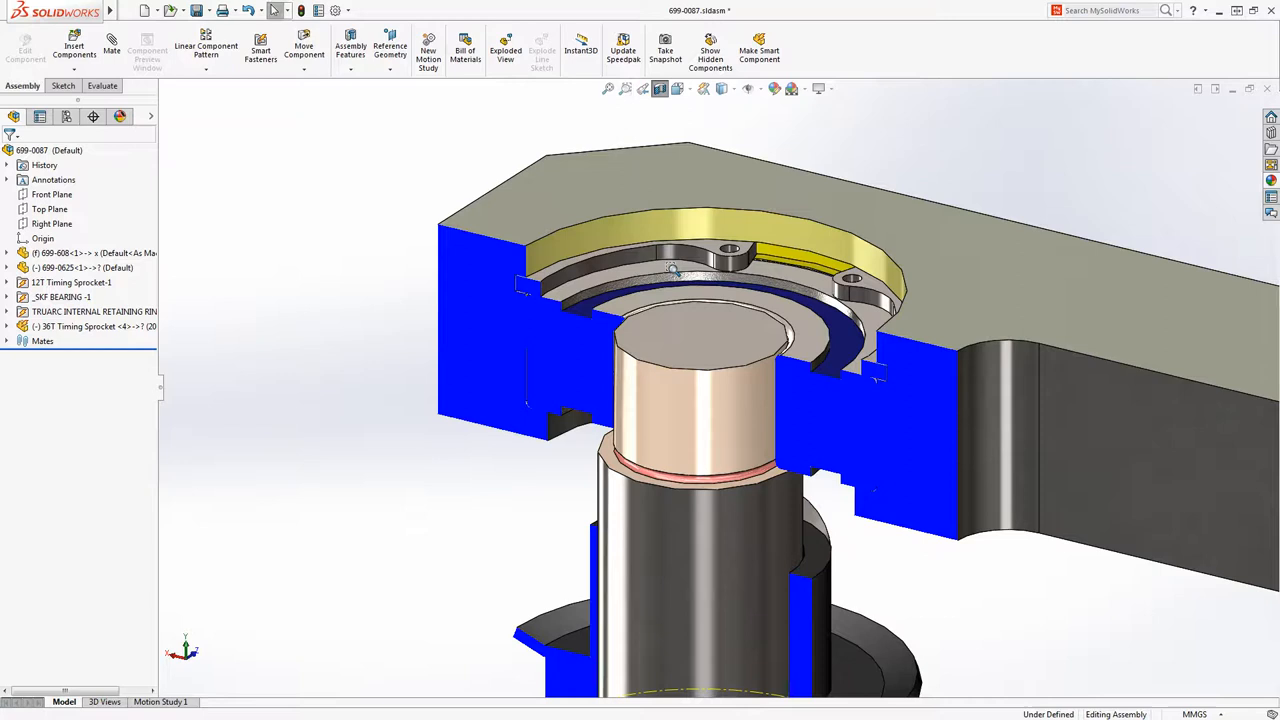
mouse_move(695, 400)
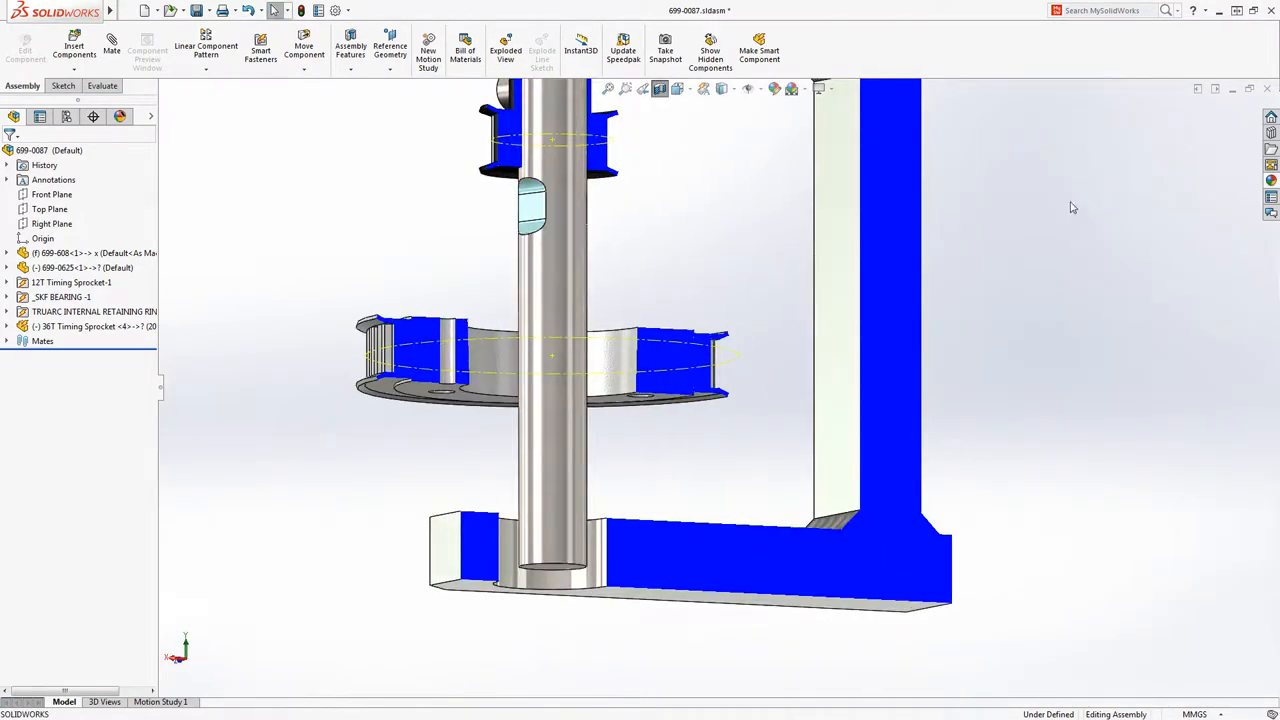
Place a second SKF bearing in the lower bore and set it to the 20 MM BORE configuration
left_click(1270, 149)
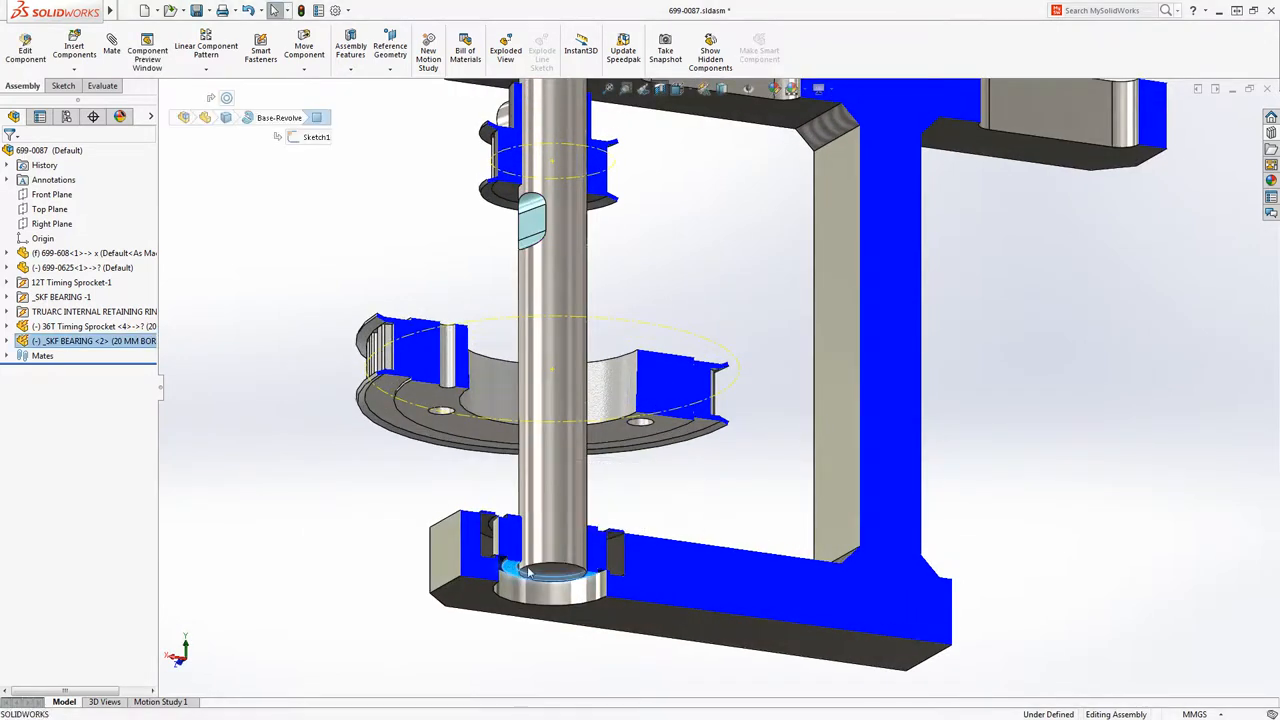
left_click(540, 570)
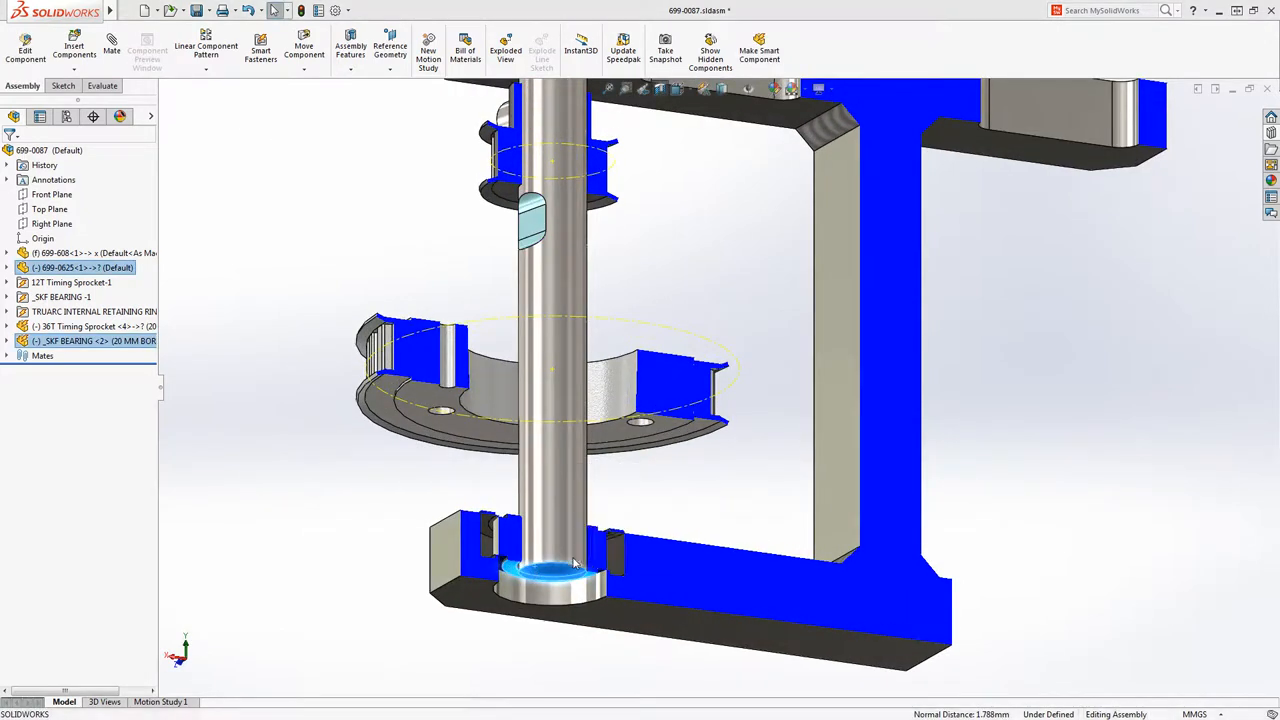
left_click(550, 575)
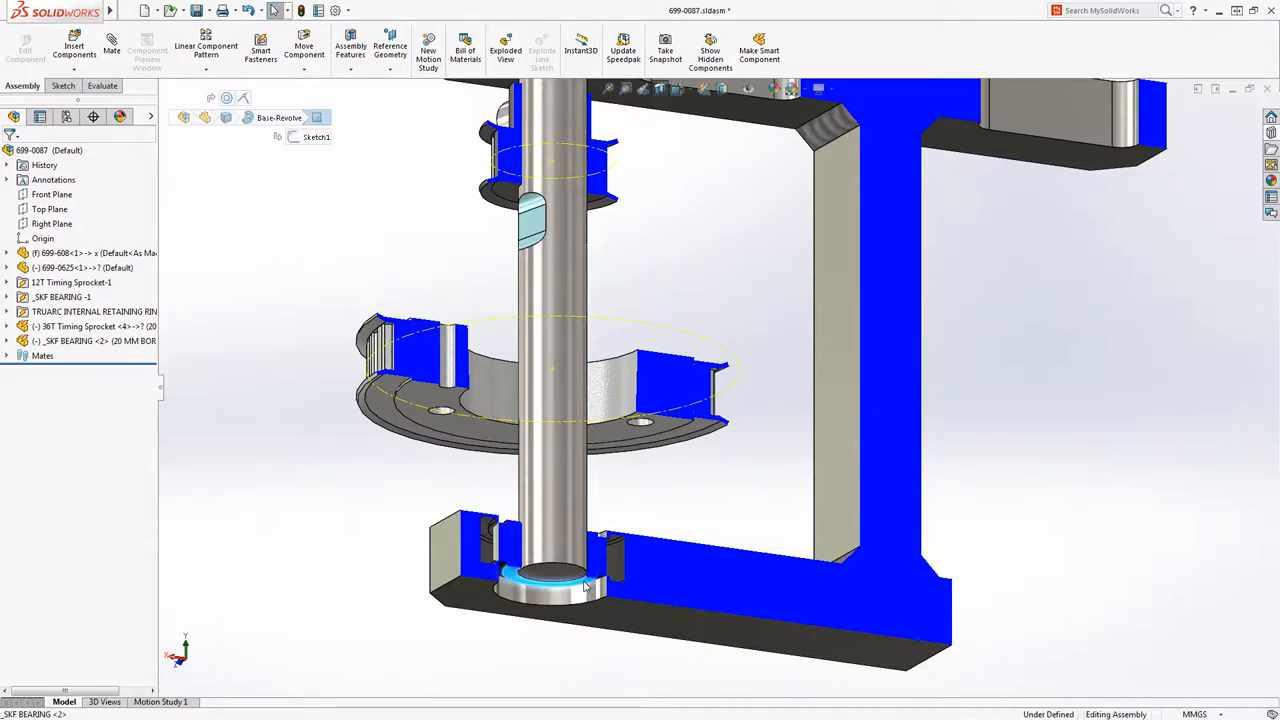
left_click(768, 480)
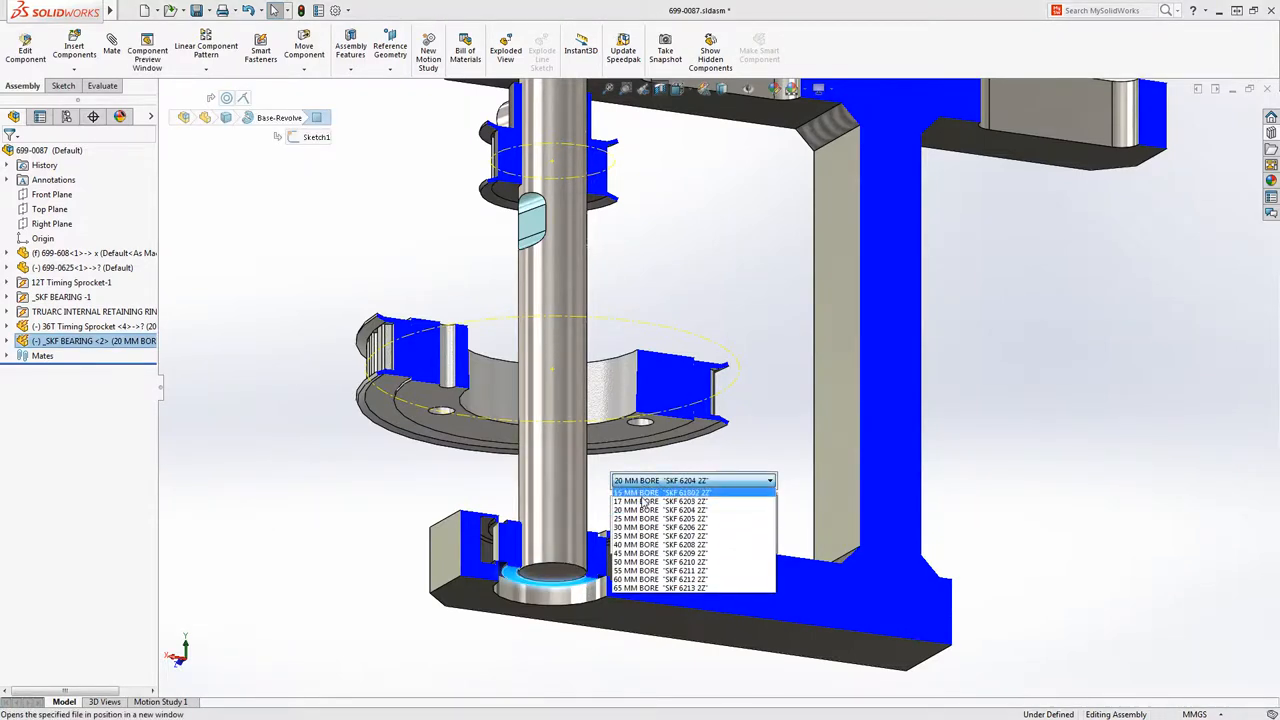
left_click(660, 500)
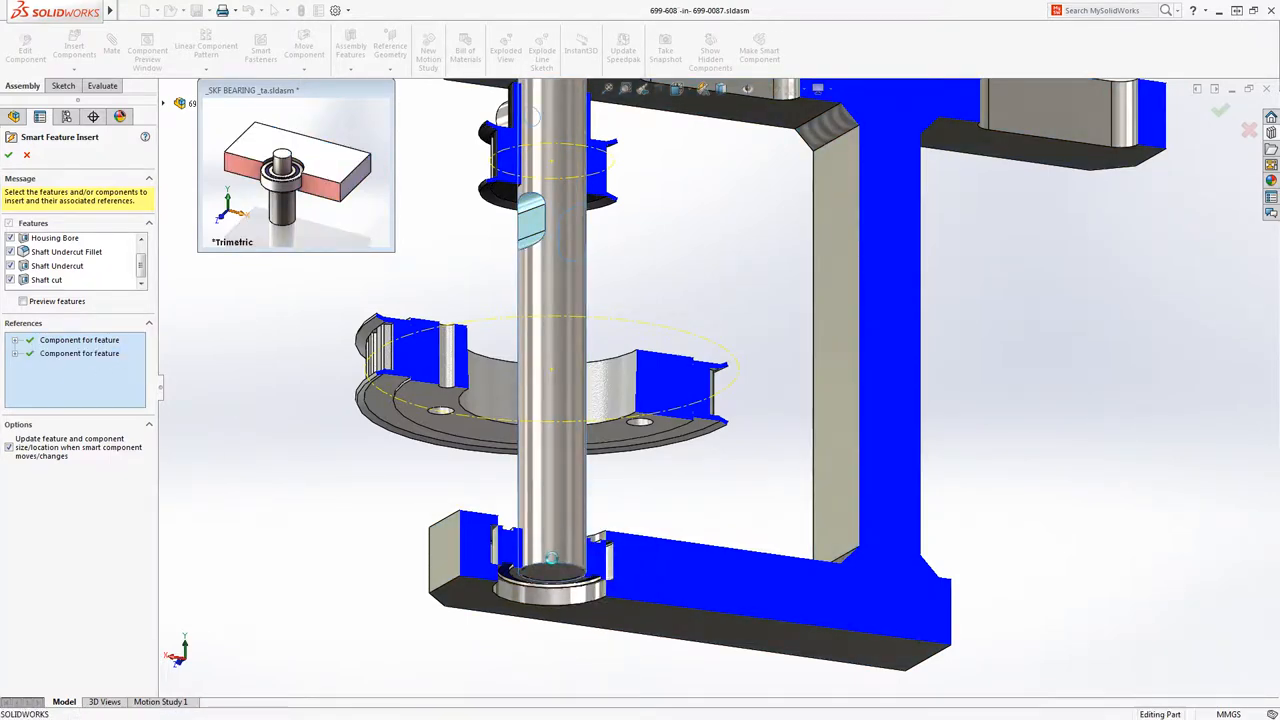
Accept the bearing's housing bore and shaft cut smart features
left_click(9, 155)
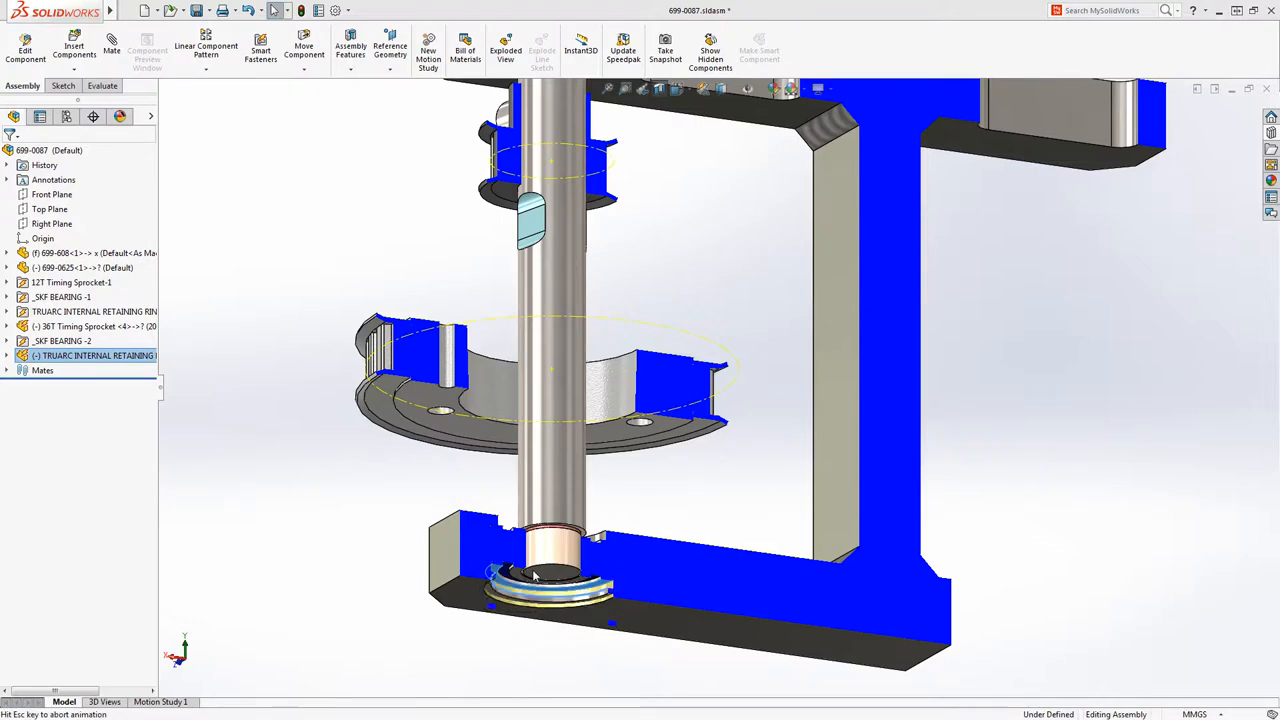
Cut the retaining ring's snap ring groove into its receiving component, then right-click the 36T sprocket
right_click(535, 575)
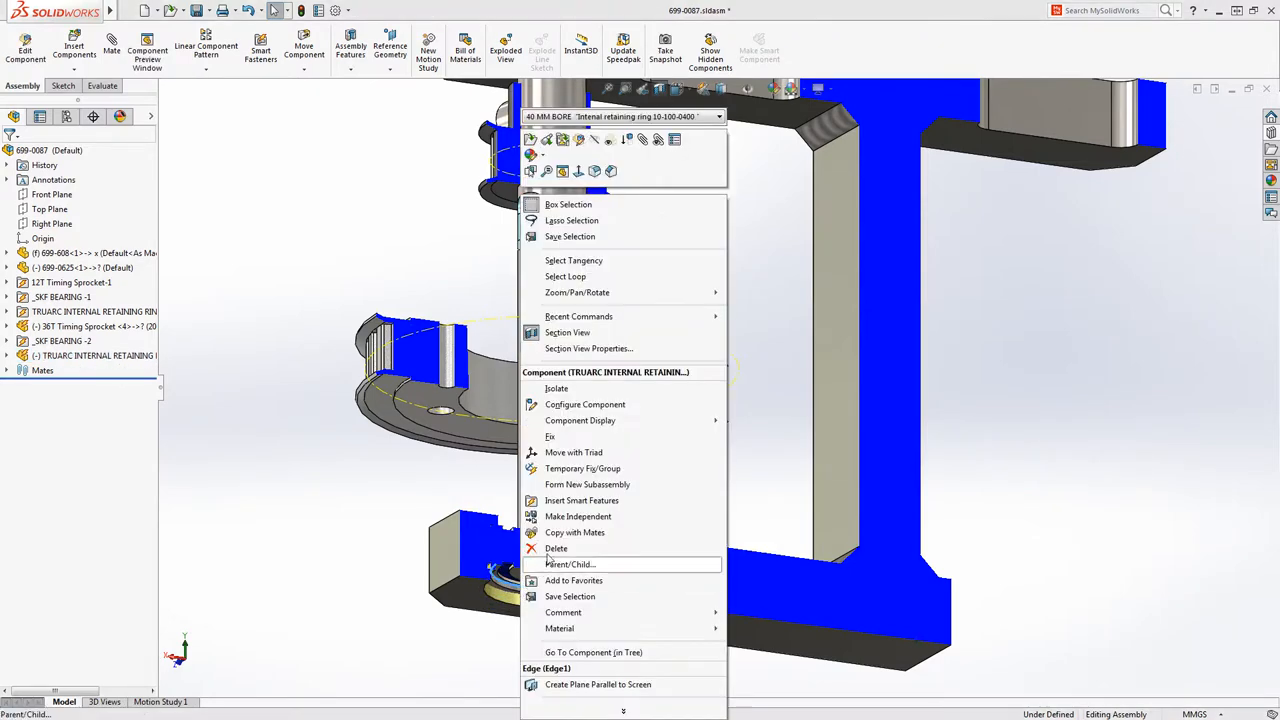
left_click(581, 500)
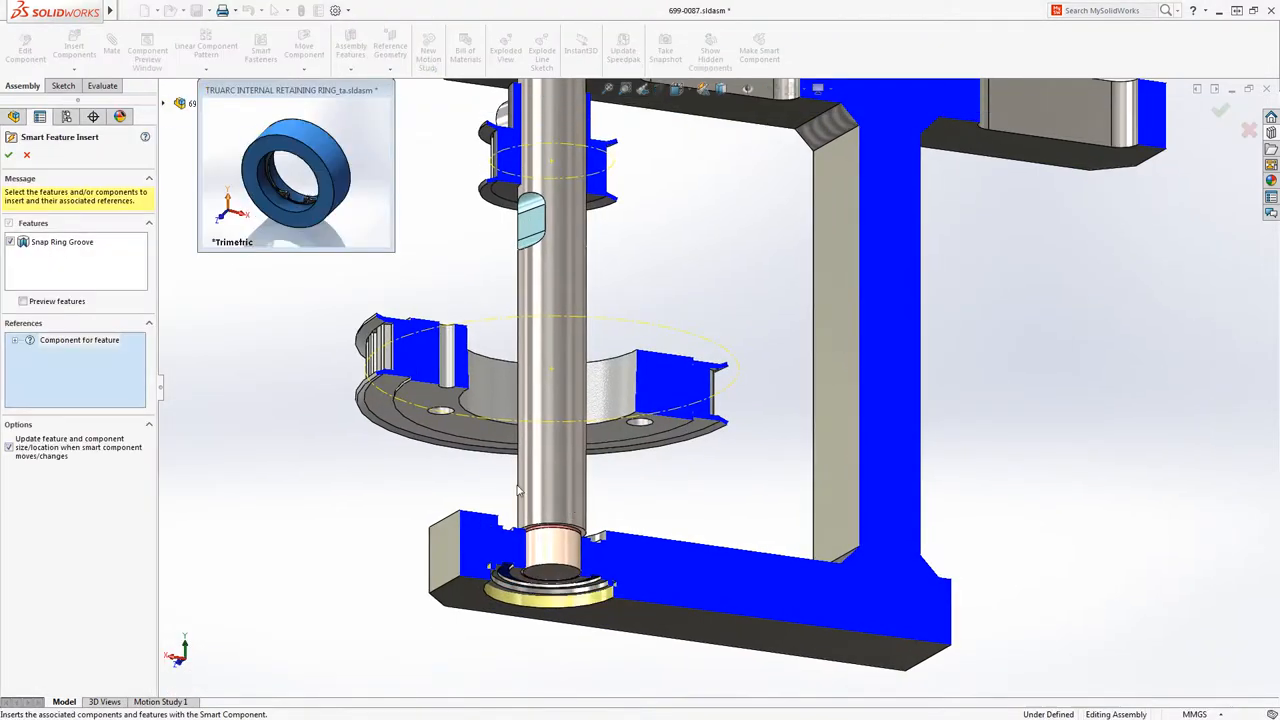
left_click(79, 340)
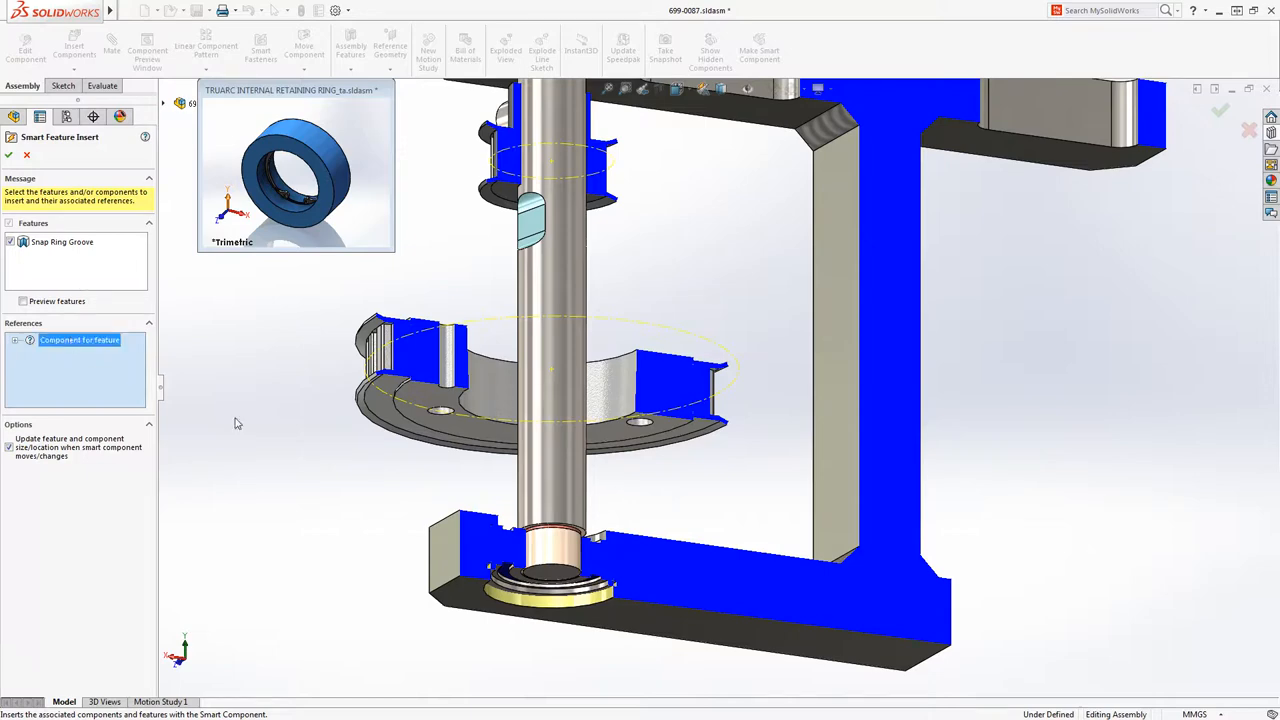
right_click(490, 555)
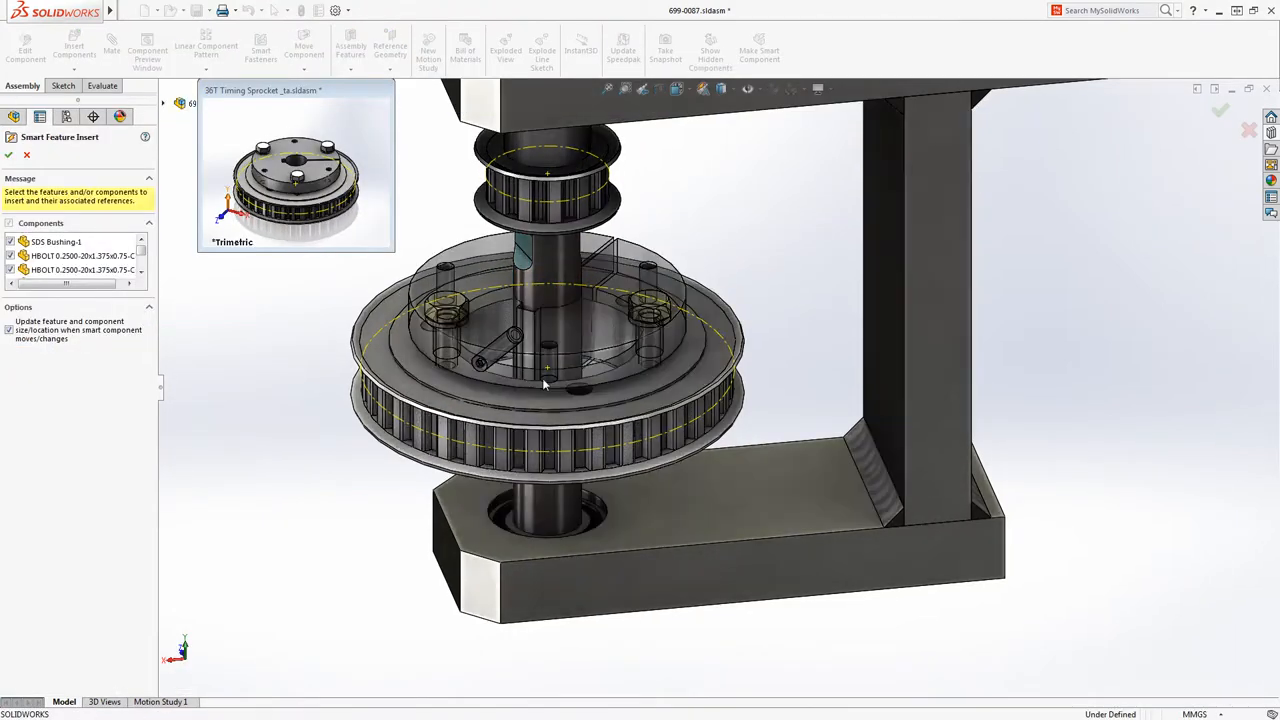
Accept the 36T sprocket's smart features, adding its SDS bushing and hex bolts
left_click(8, 155)
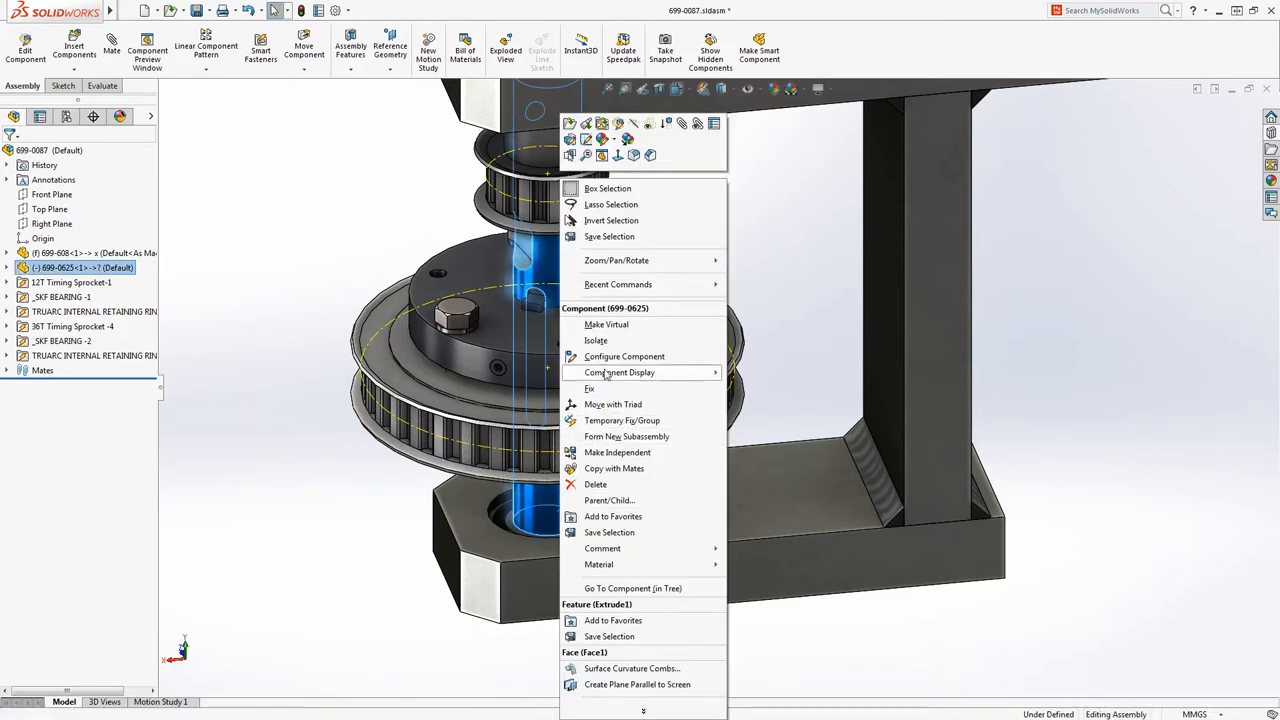
left_click(595, 340)
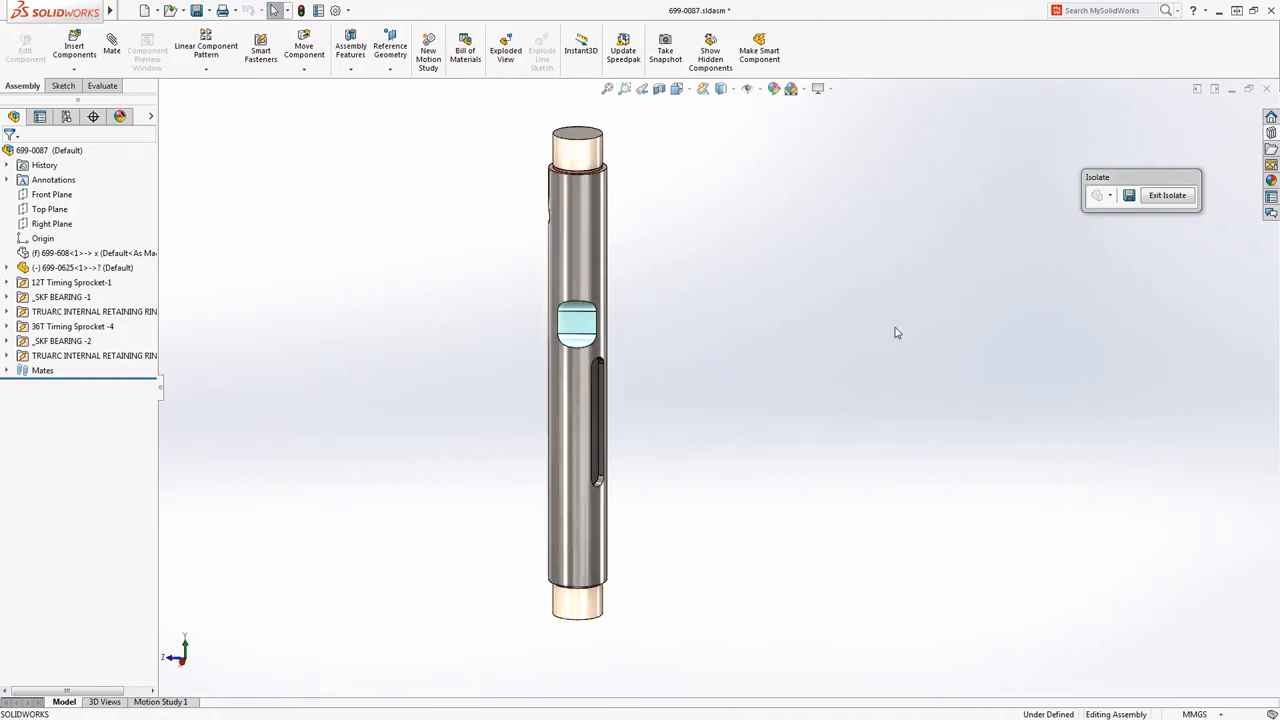
left_click(1167, 195)
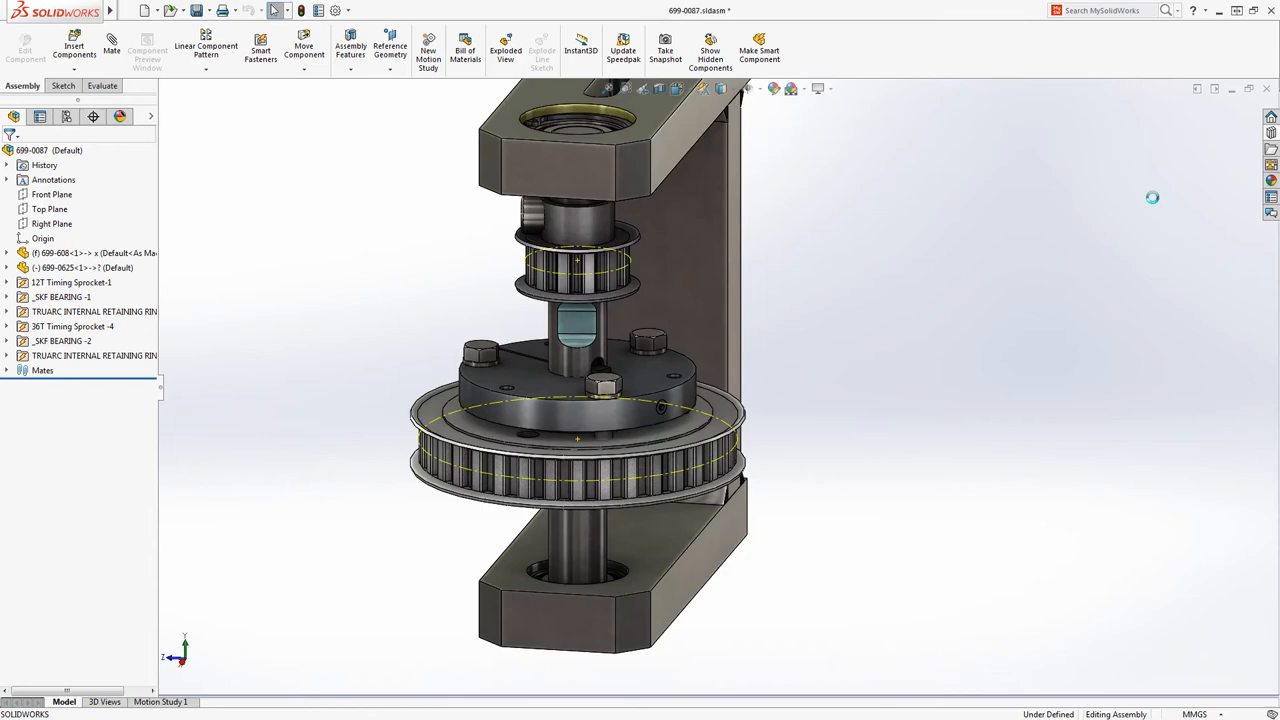